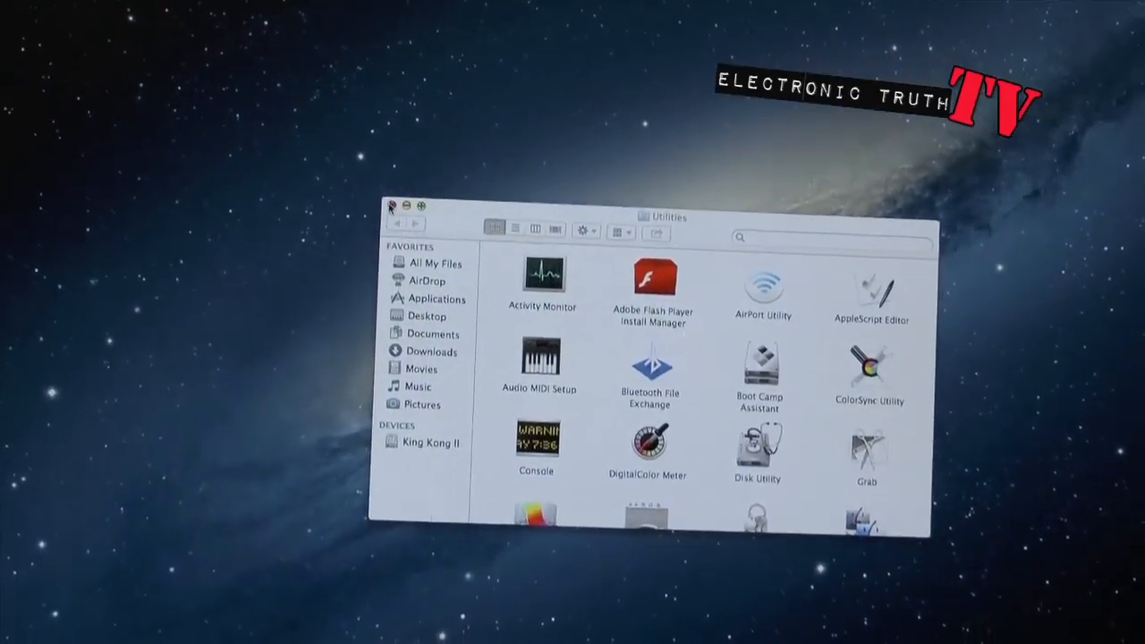
- Close the Utilities window and pull down the Wi-Fi status menu showing IceBoxx83
click(390, 207)
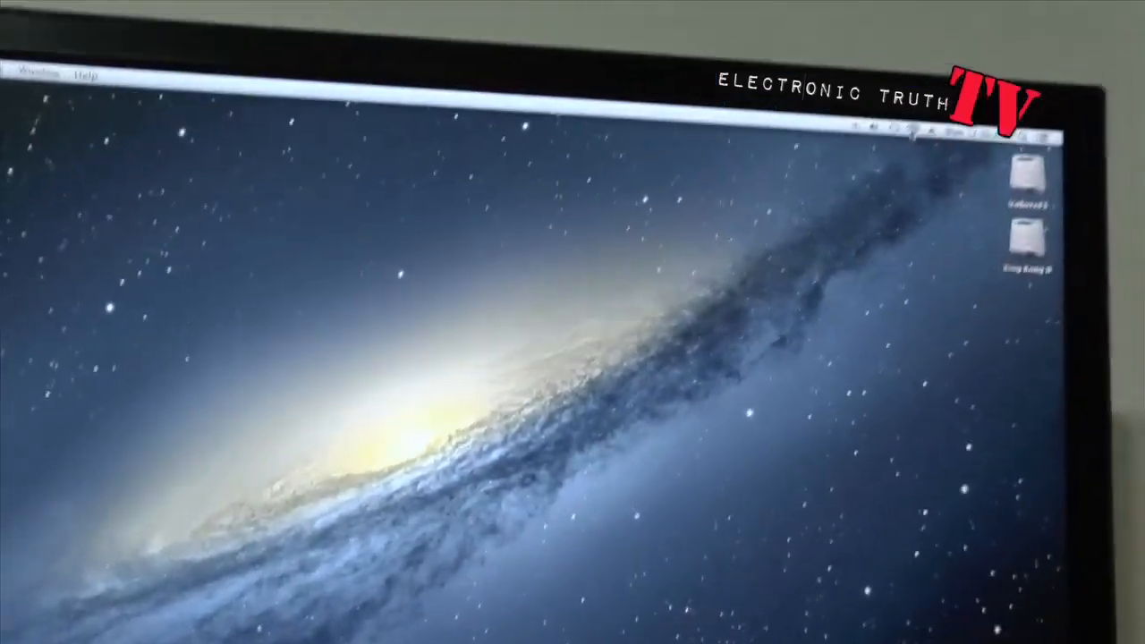
click(794, 108)
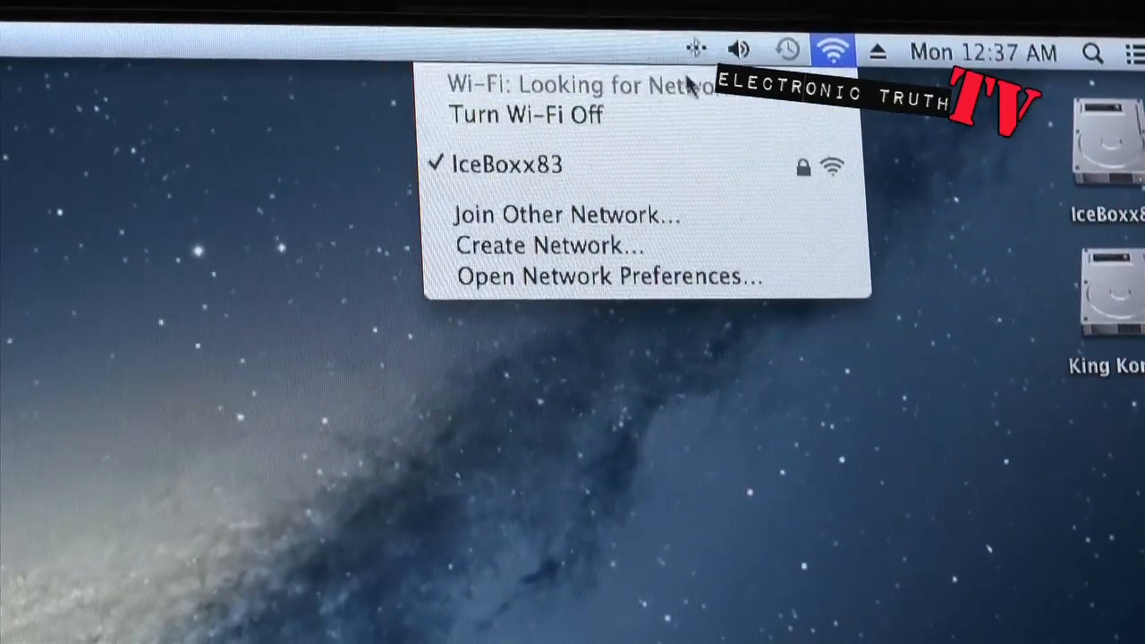
mouse_move(546, 87)
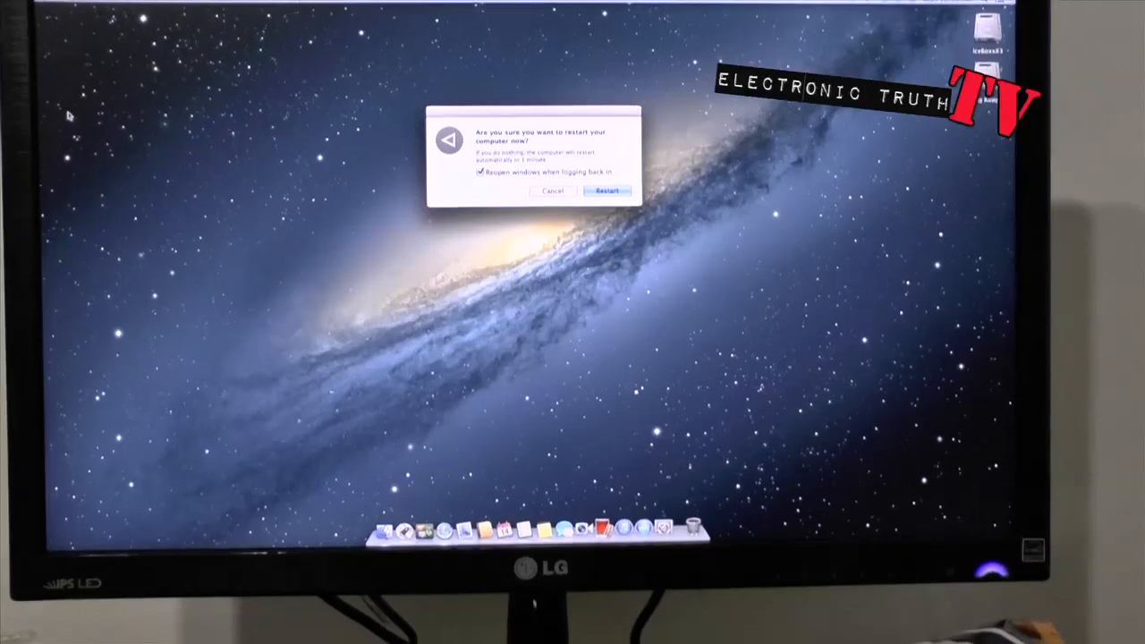
- Confirm Restart in the dialog so the Mac goes down to a black screen
click(609, 190)
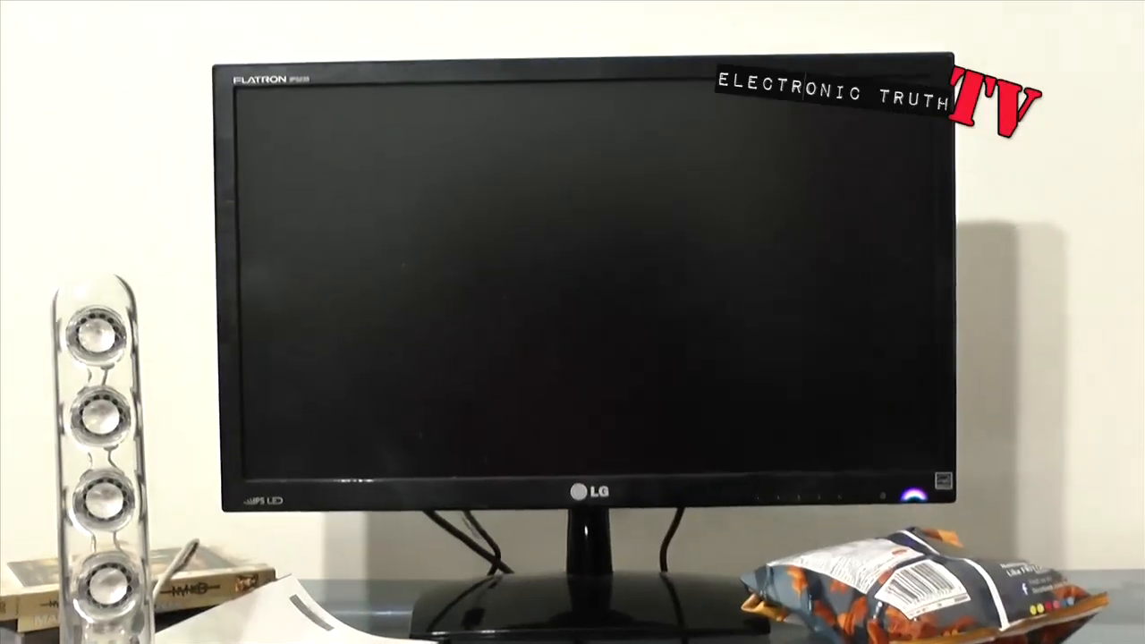